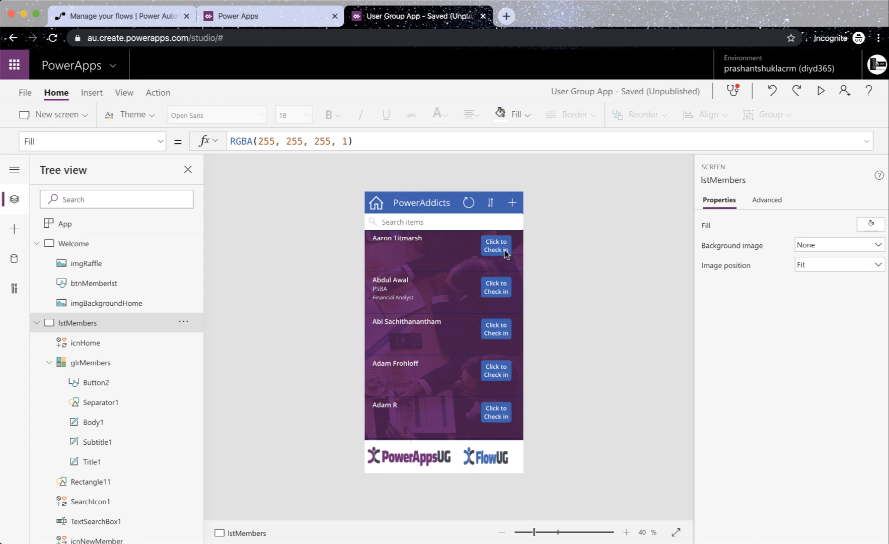
# Step: Select Button2 in the glrMembers gallery to view its OnSelect check-in formula
pyautogui.click(495, 245)
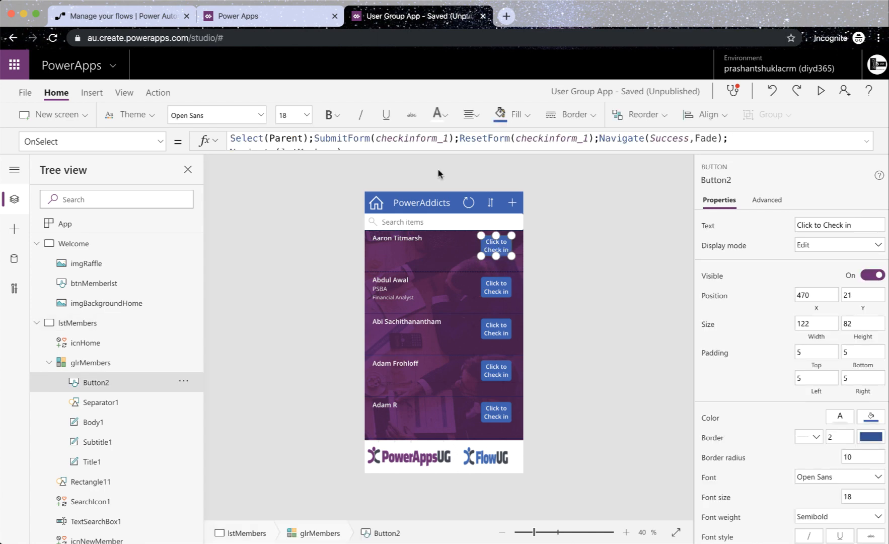
pyautogui.moveTo(870, 144)
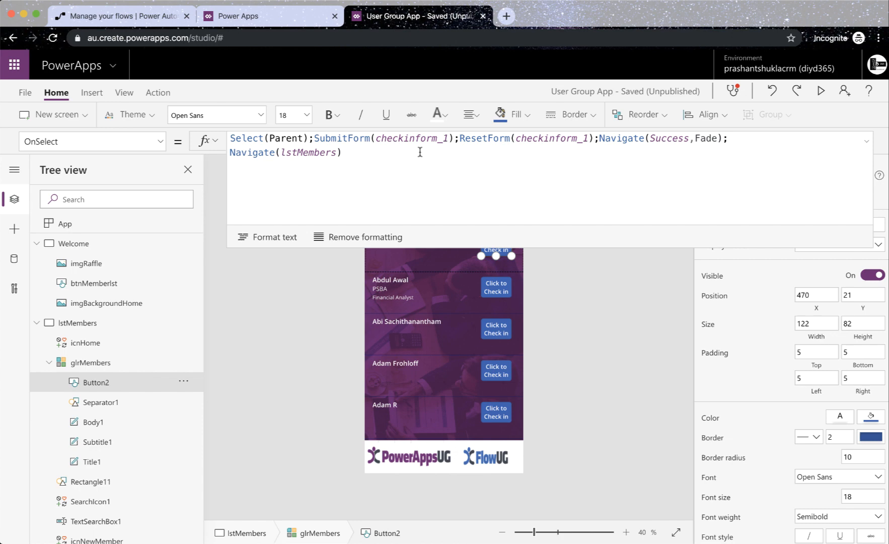
pyautogui.moveTo(370, 255)
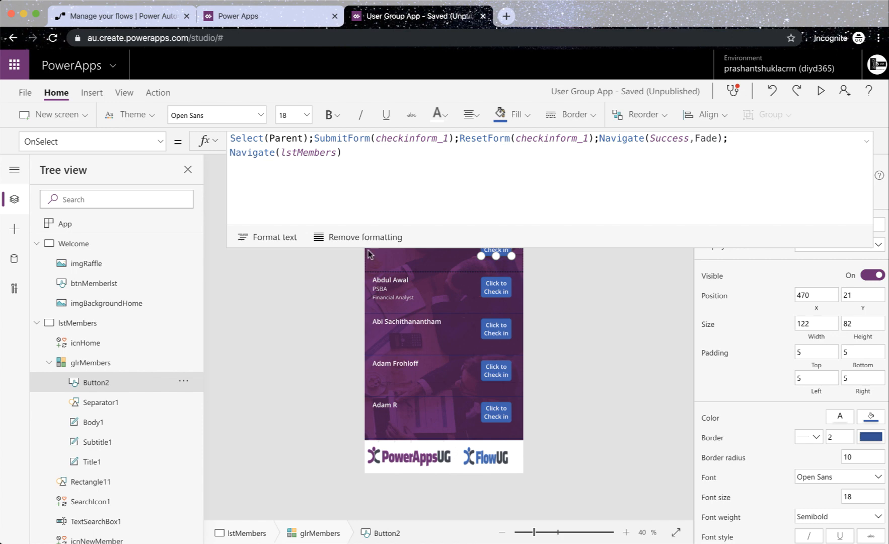
pyautogui.moveTo(474, 297)
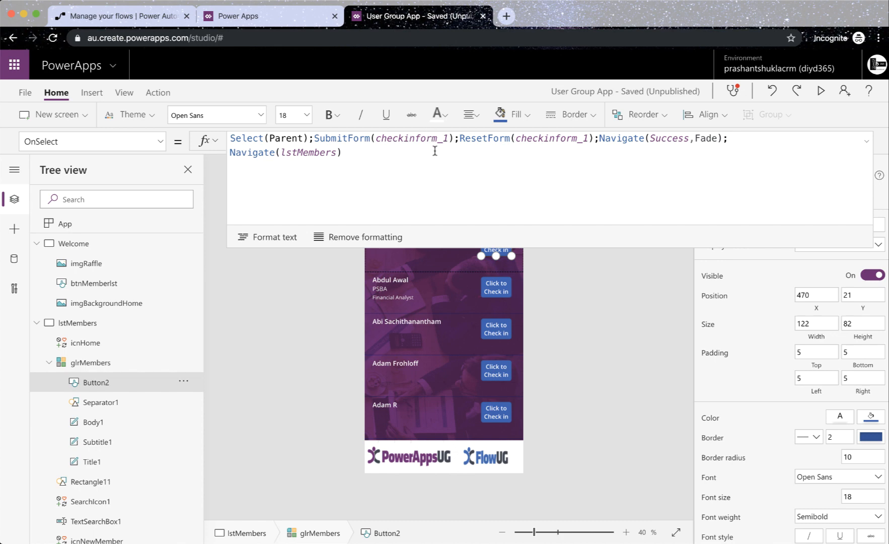
pyautogui.moveTo(480, 158)
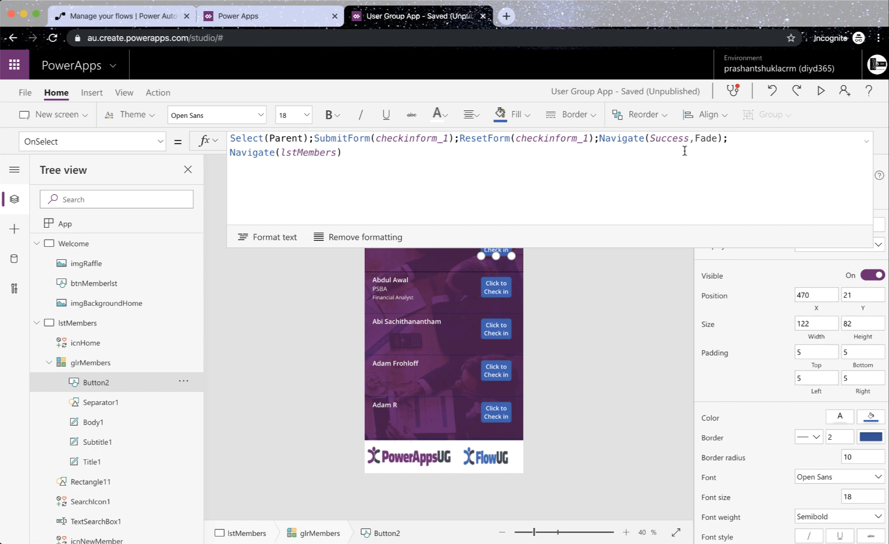
pyautogui.moveTo(524, 161)
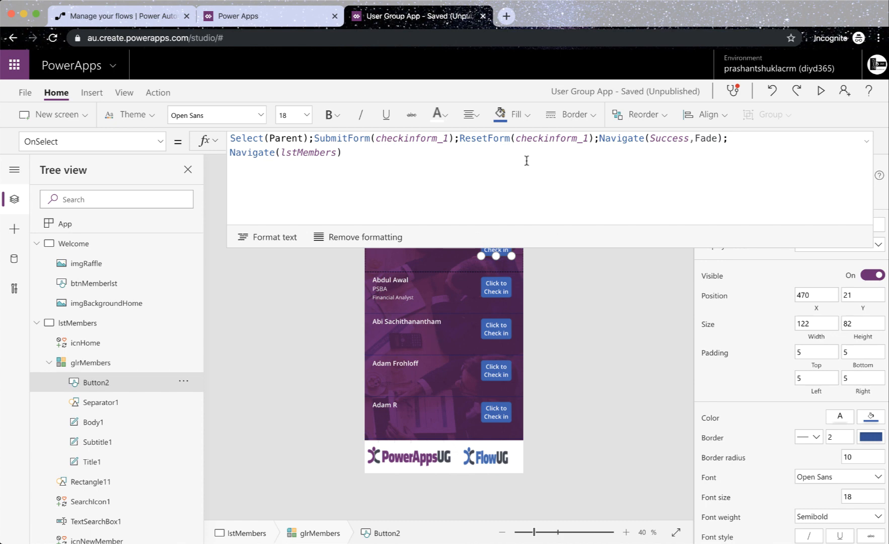
pyautogui.moveTo(611, 266)
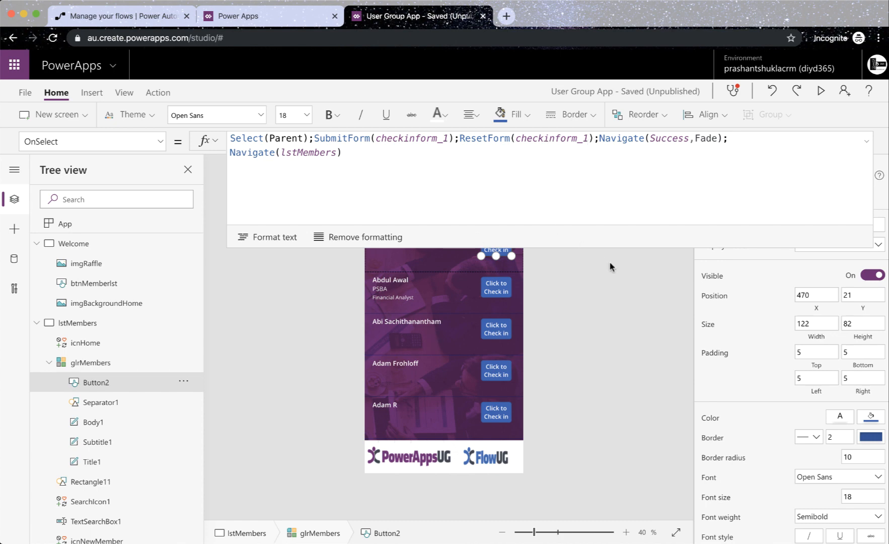
# Step: Select the lstMembers screen, showing its Fill of RGBA(255, 255, 255, 1)
pyautogui.click(77, 323)
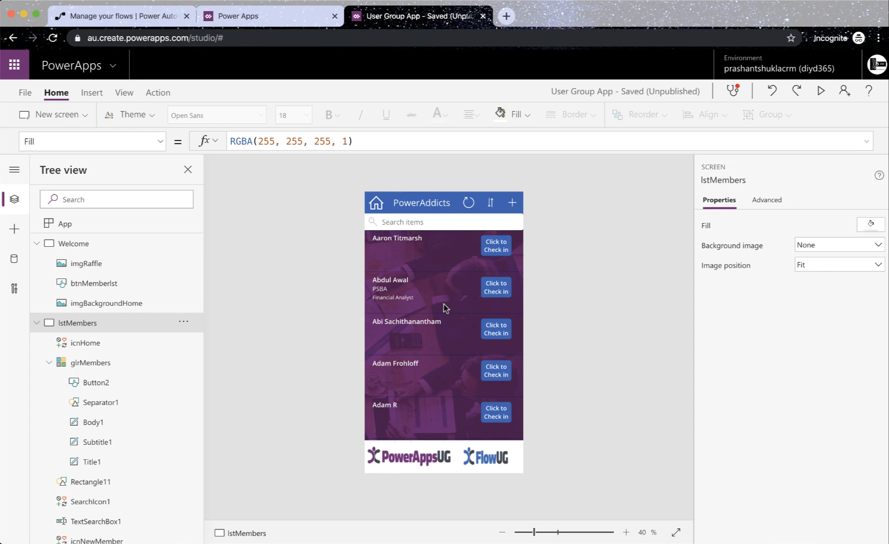
pyautogui.moveTo(451, 273)
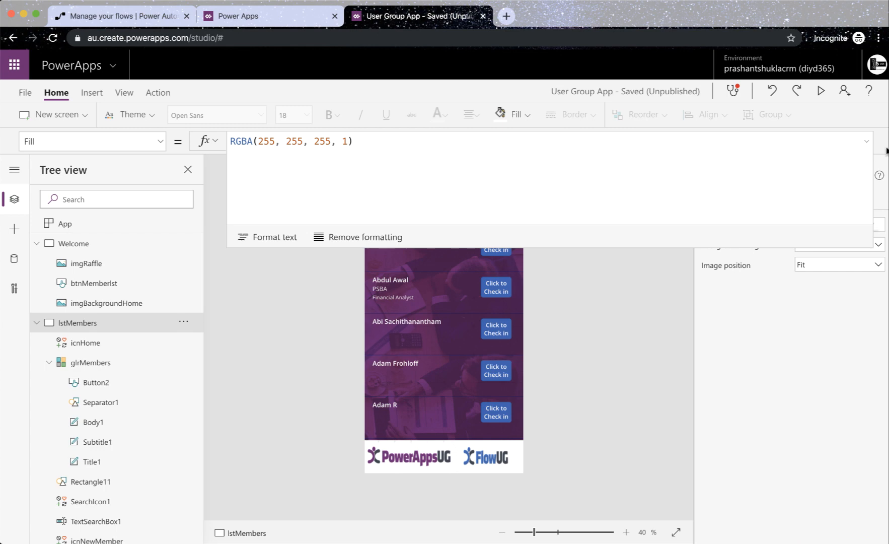
# Step: Delete the trailing Navigate(lstMembers) from Button2's OnSelect formula and commit it
pyautogui.click(494, 246)
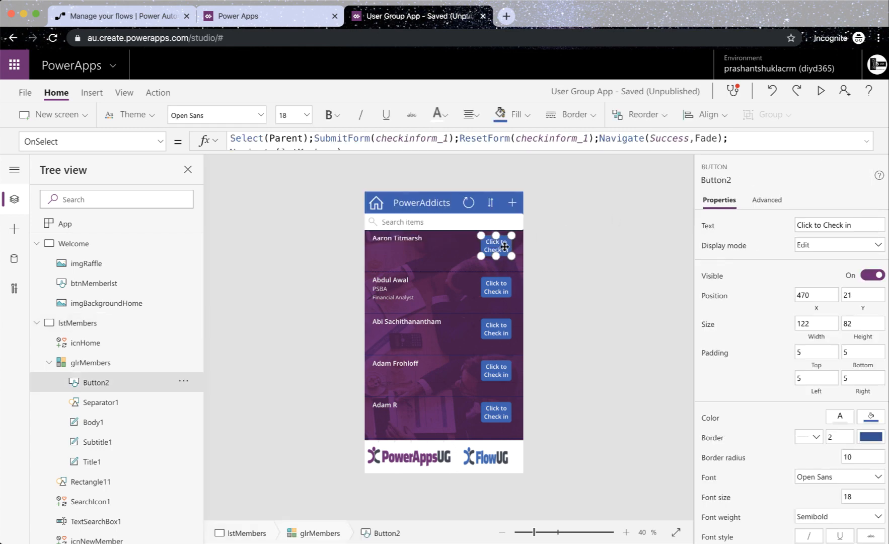
pyautogui.write('Navigate(lstMembers)')
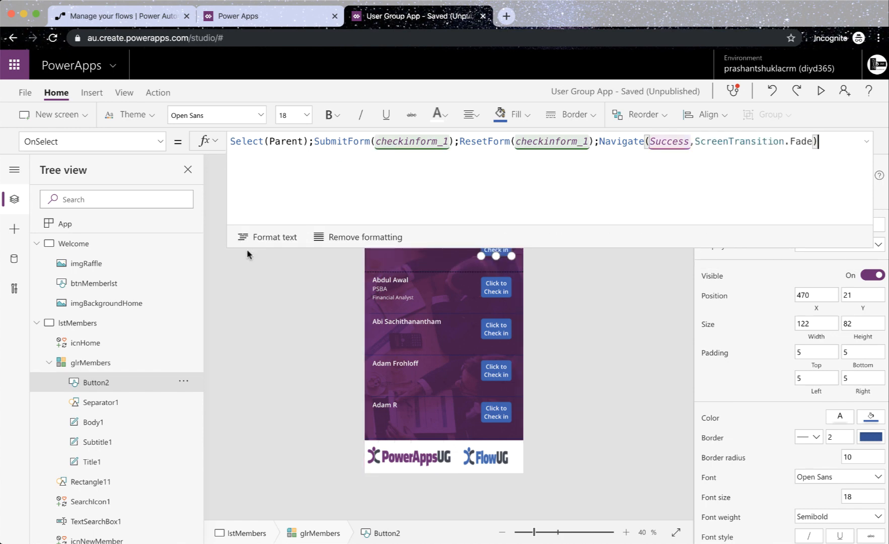
pyautogui.click(77, 322)
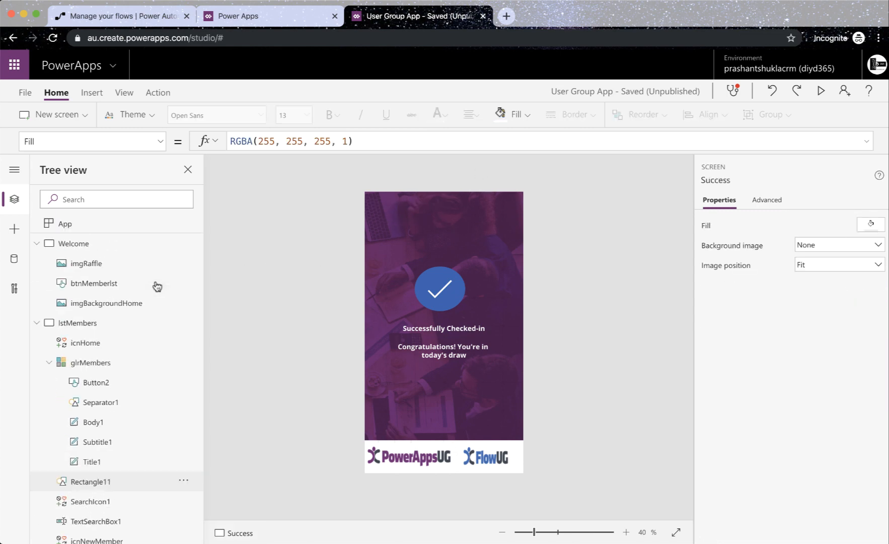
pyautogui.click(77, 322)
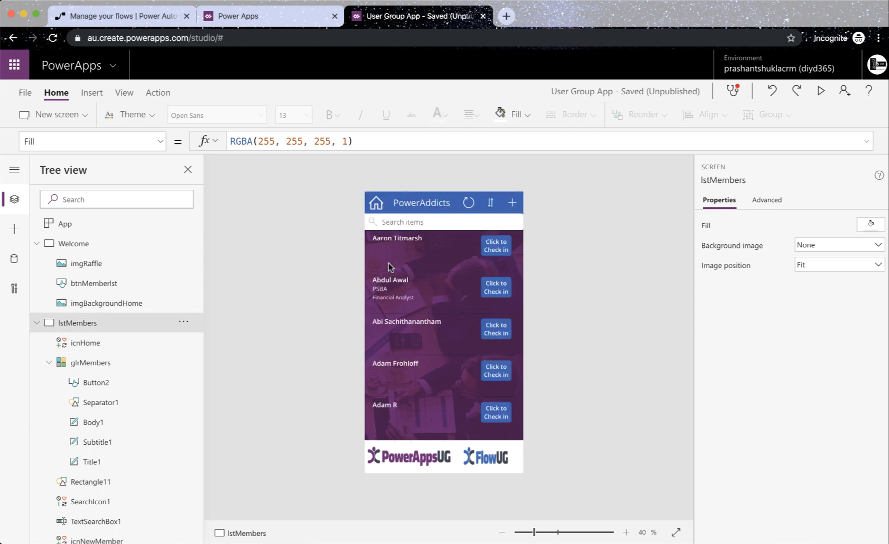
pyautogui.click(495, 245)
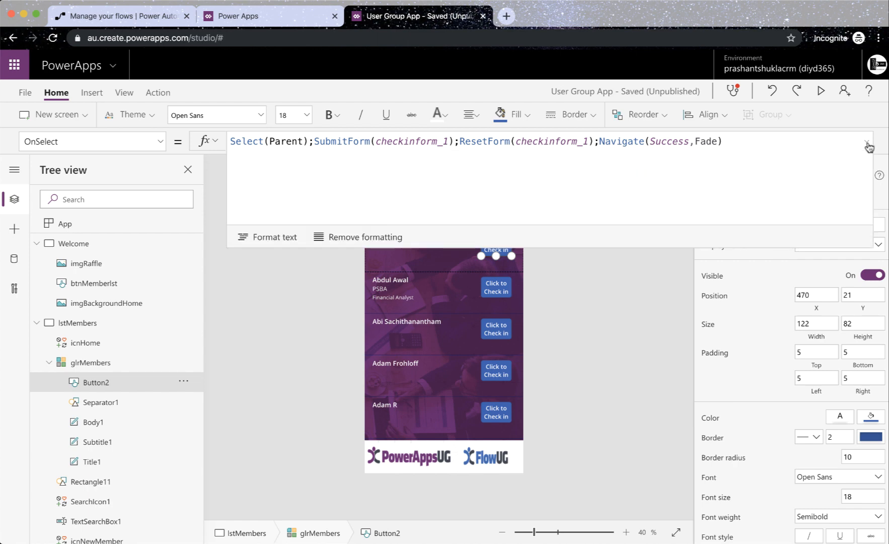
# Step: Collapse the formula bar, test Button2 opening Success, then reselect lstMembers
pyautogui.click(869, 146)
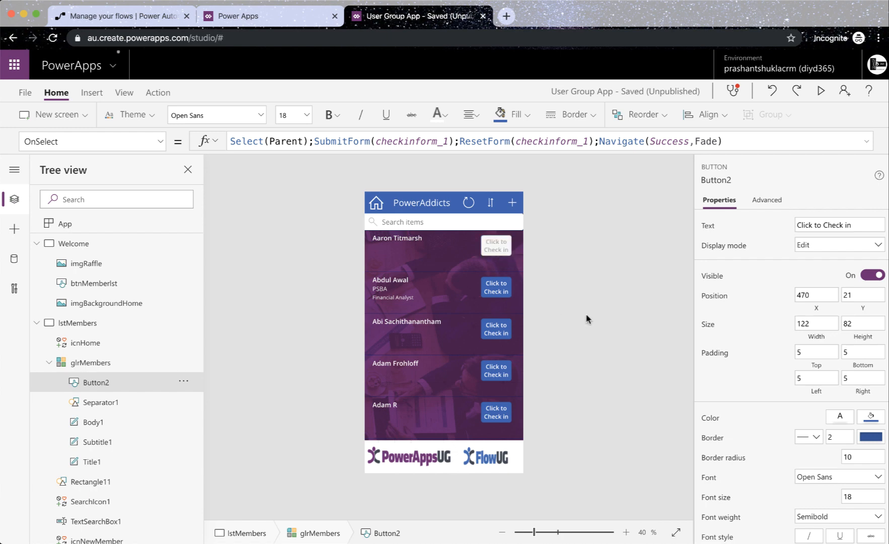
pyautogui.moveTo(591, 322)
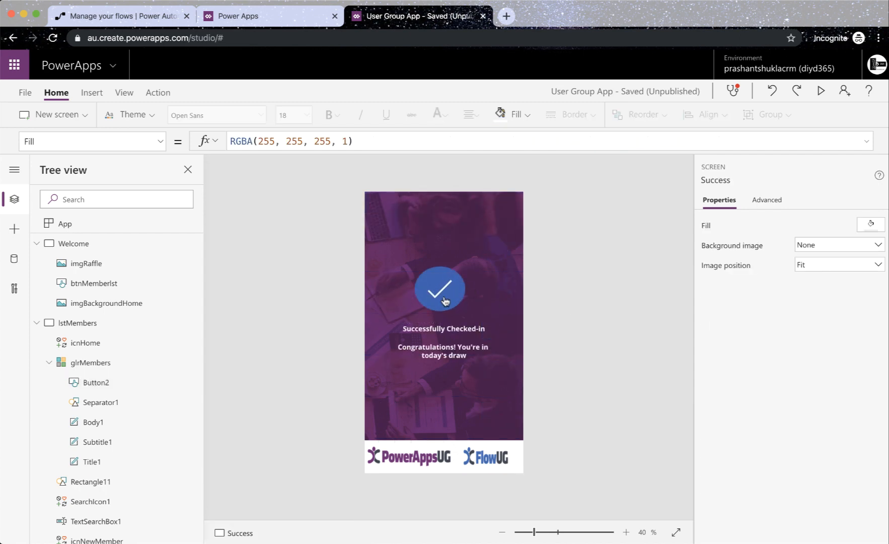
pyautogui.moveTo(450, 311)
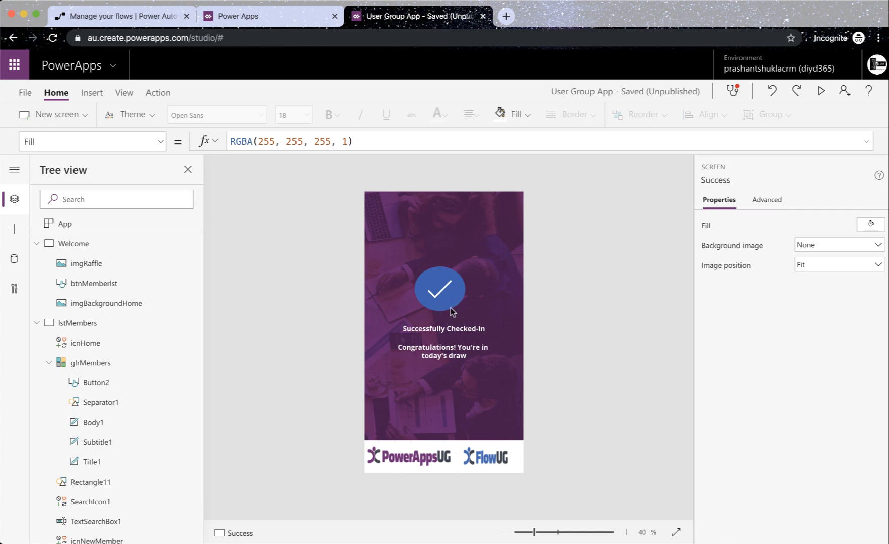
pyautogui.moveTo(445, 307)
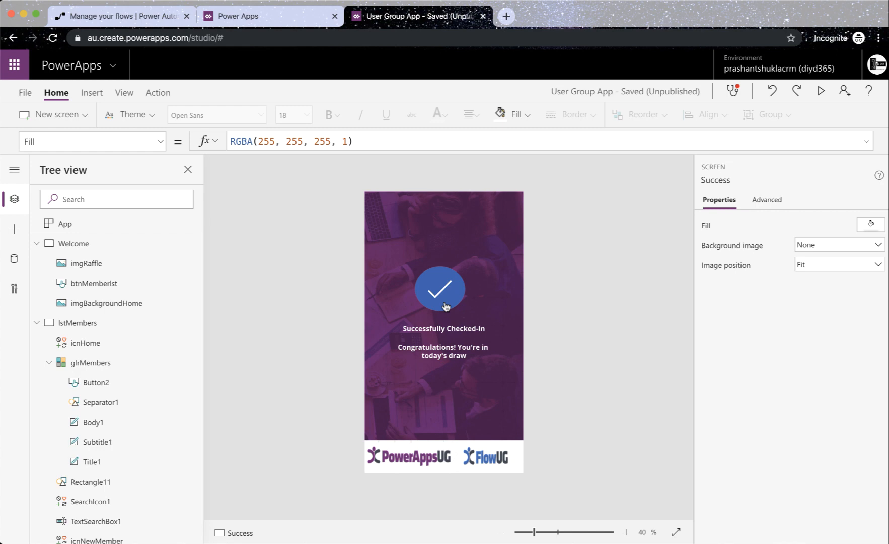
pyautogui.moveTo(510, 355)
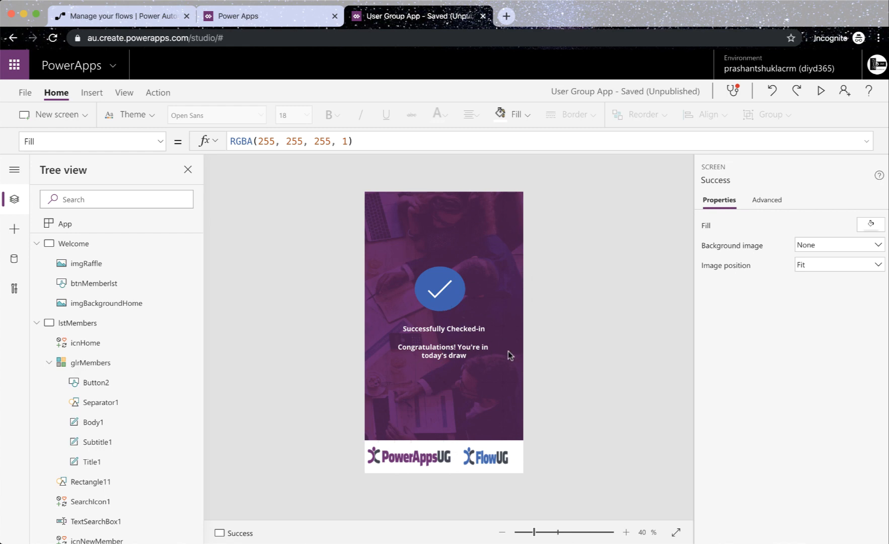
pyautogui.moveTo(377, 370)
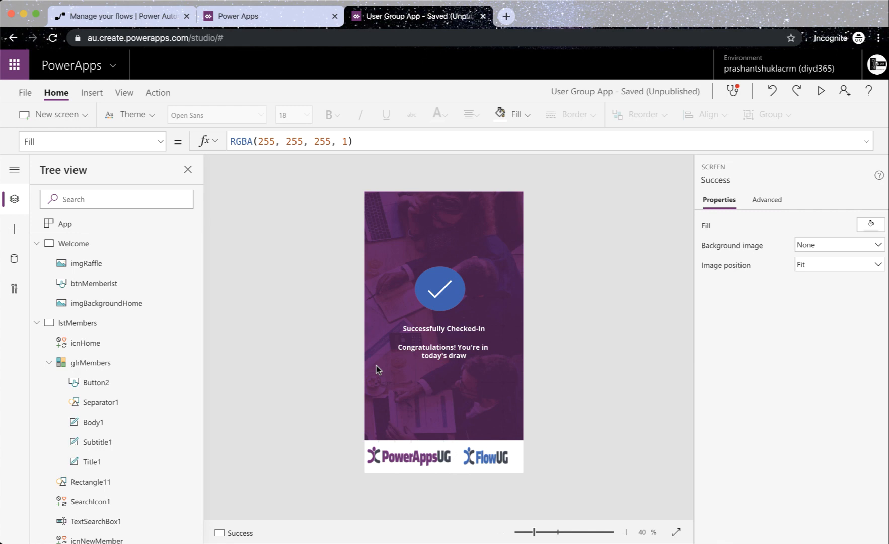
pyautogui.click(77, 322)
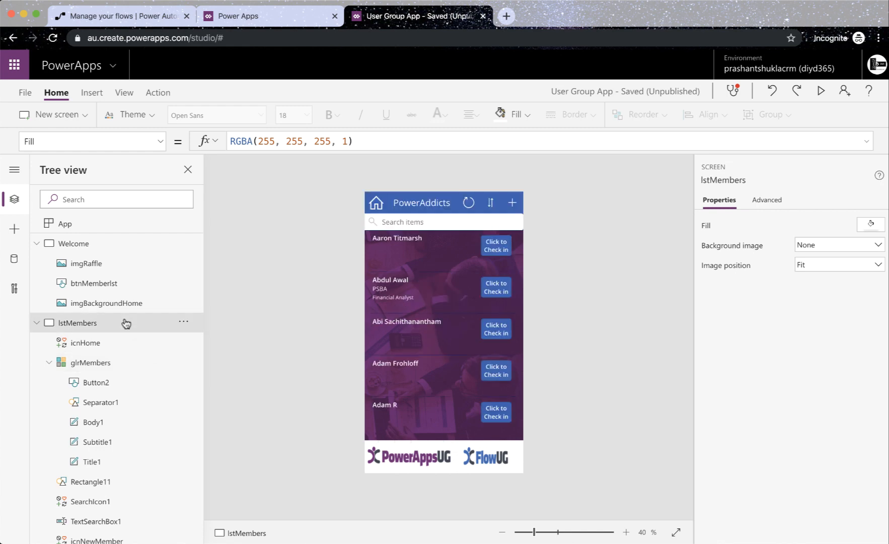
pyautogui.moveTo(571, 242)
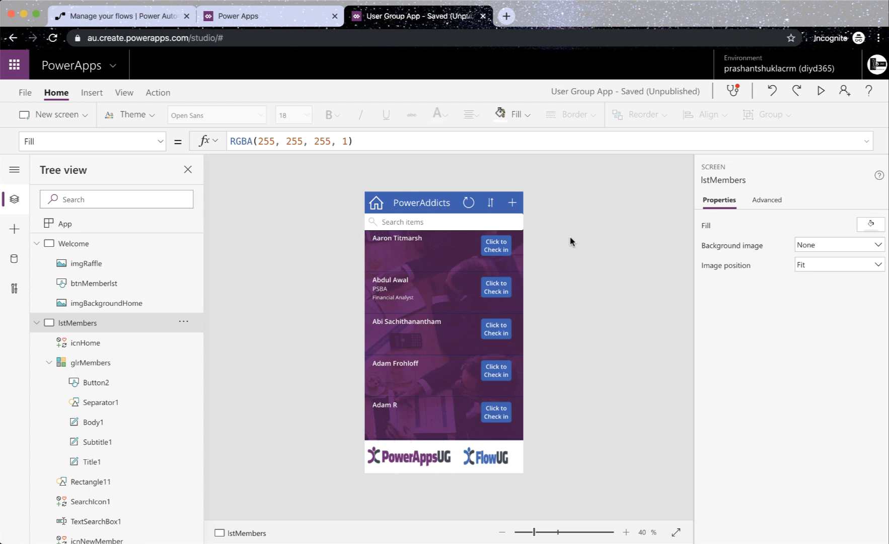
pyautogui.moveTo(453, 365)
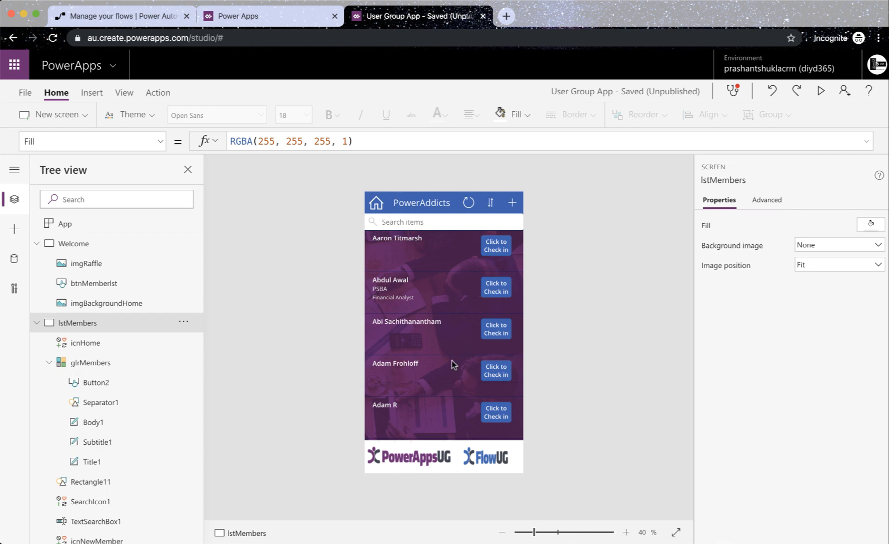
pyautogui.moveTo(432, 396)
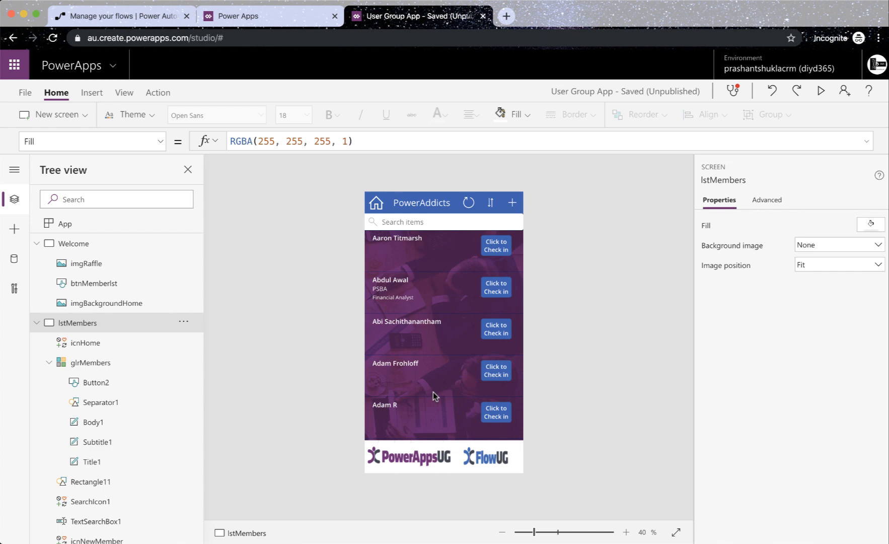
pyautogui.moveTo(325, 388)
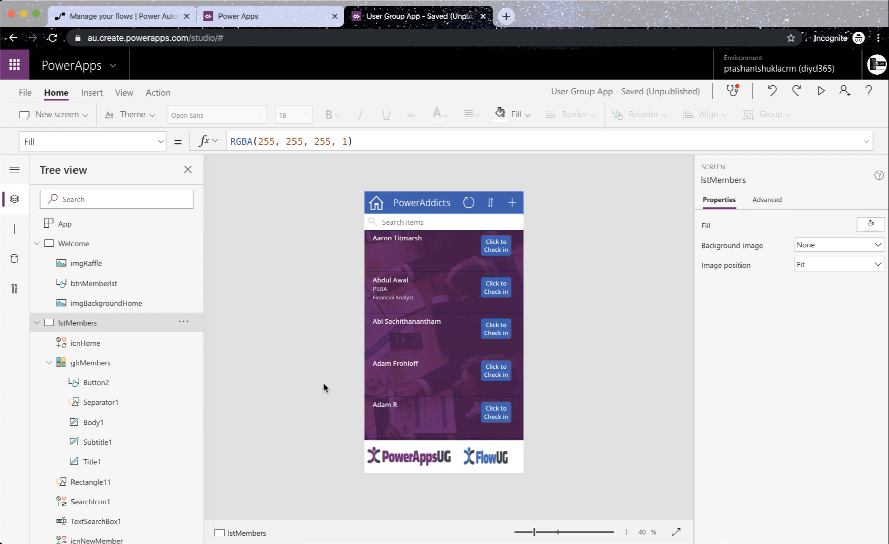
# Step: Collapse lstMembers, select the Success screen, and show the Insert > Input controls
pyautogui.click(37, 328)
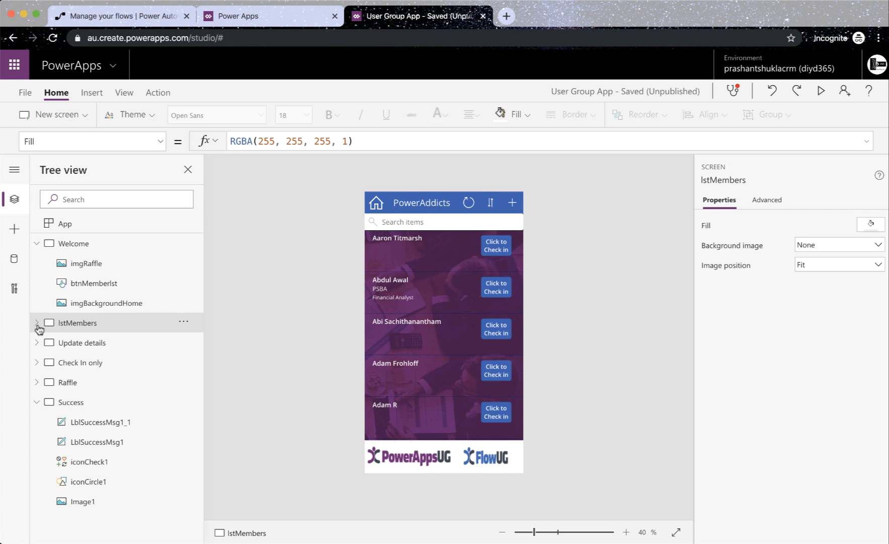
pyautogui.click(71, 405)
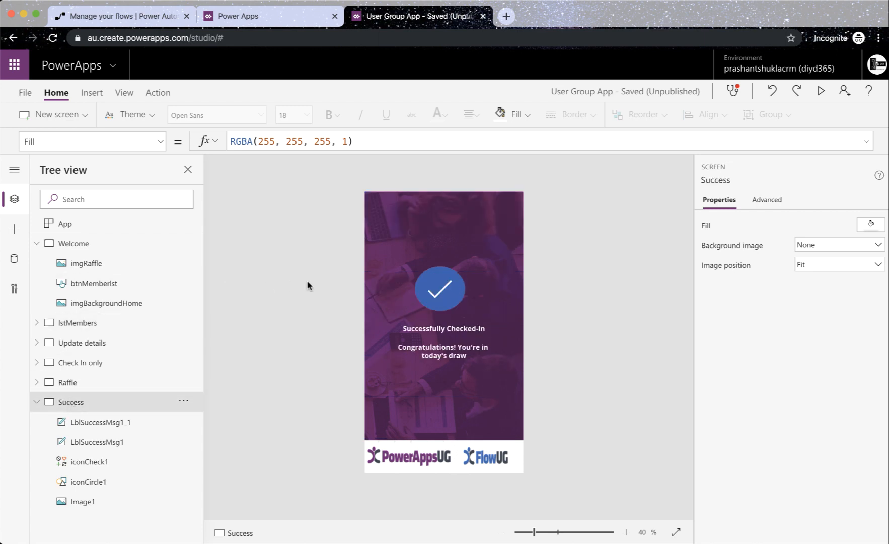
pyautogui.click(92, 93)
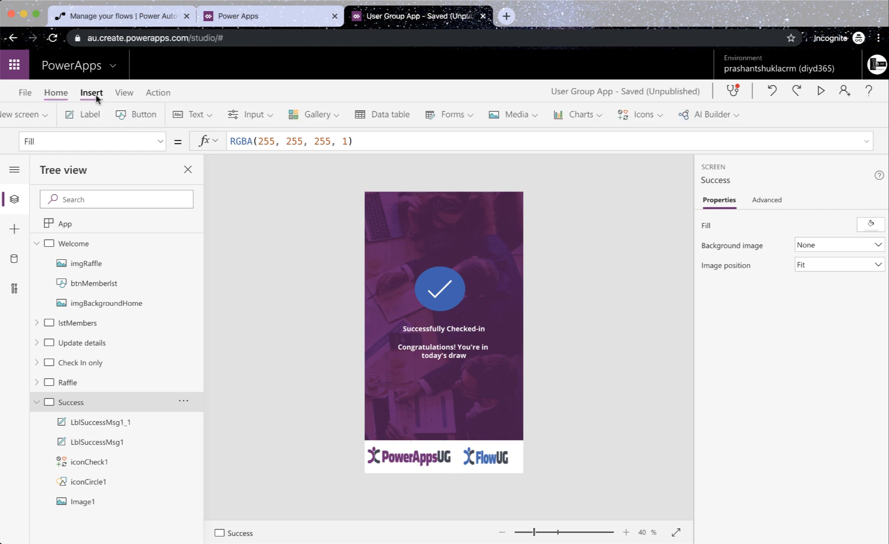
pyautogui.click(91, 93)
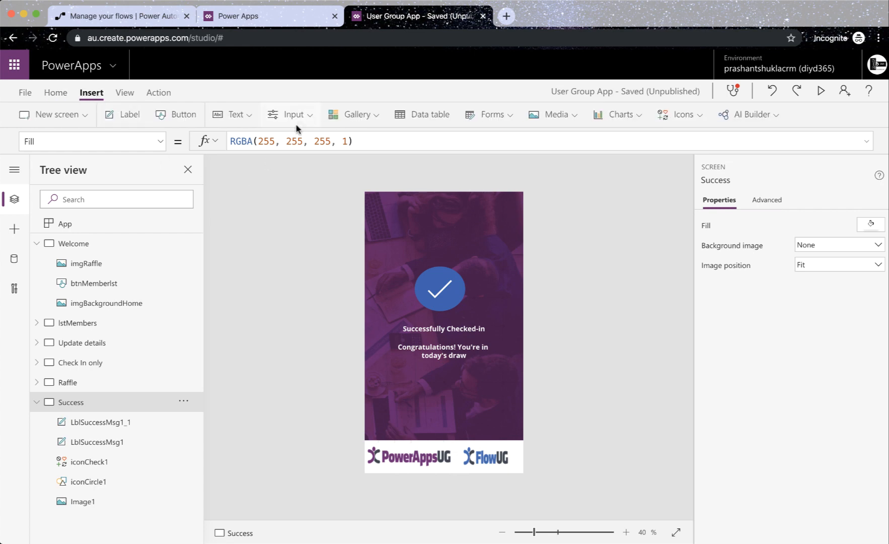
pyautogui.click(292, 114)
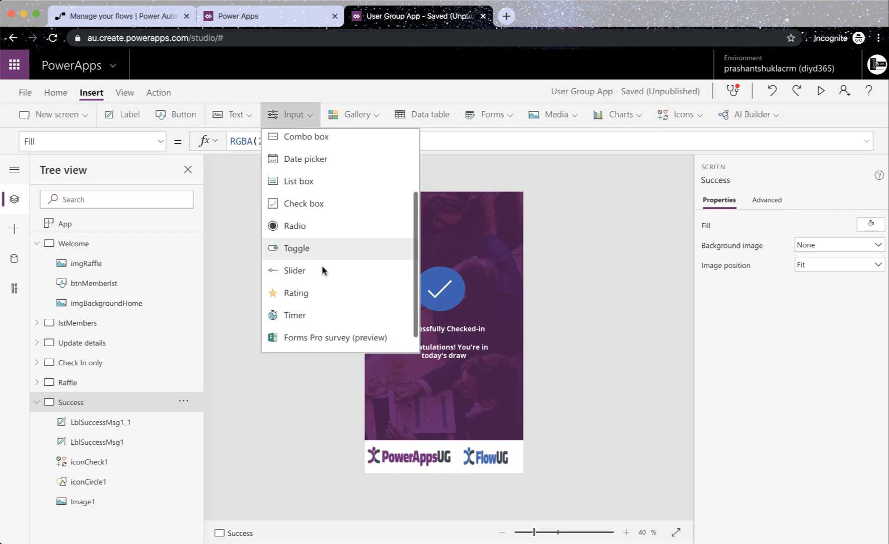
pyautogui.click(295, 315)
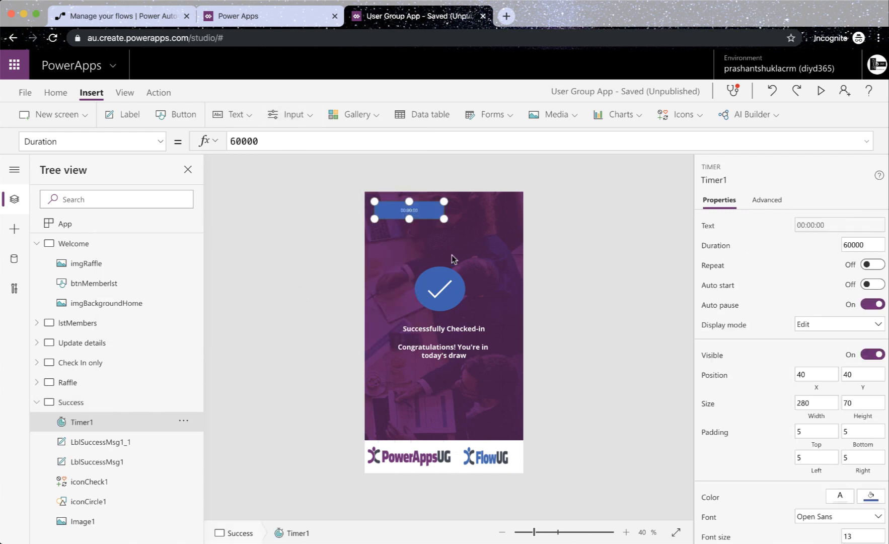
pyautogui.moveTo(411, 234)
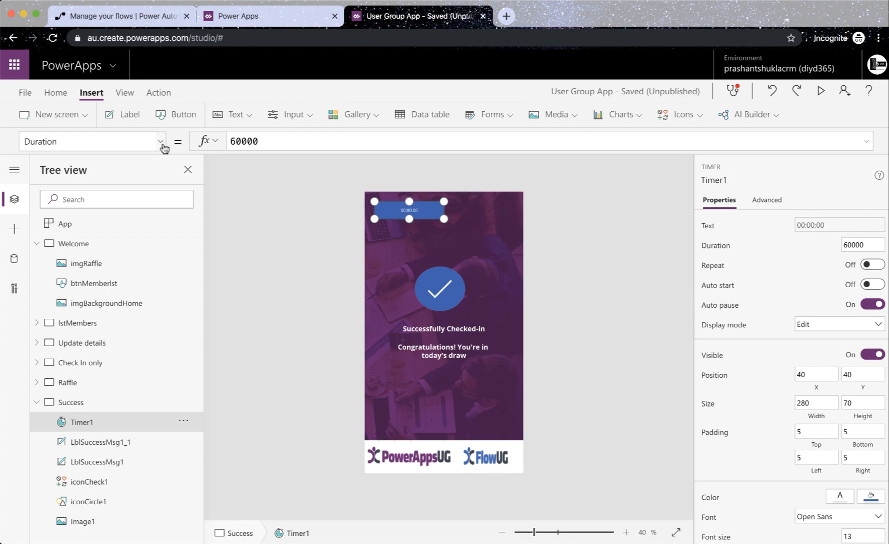
# Step: Set Timer1's AutoStart property to true
pyautogui.click(161, 141)
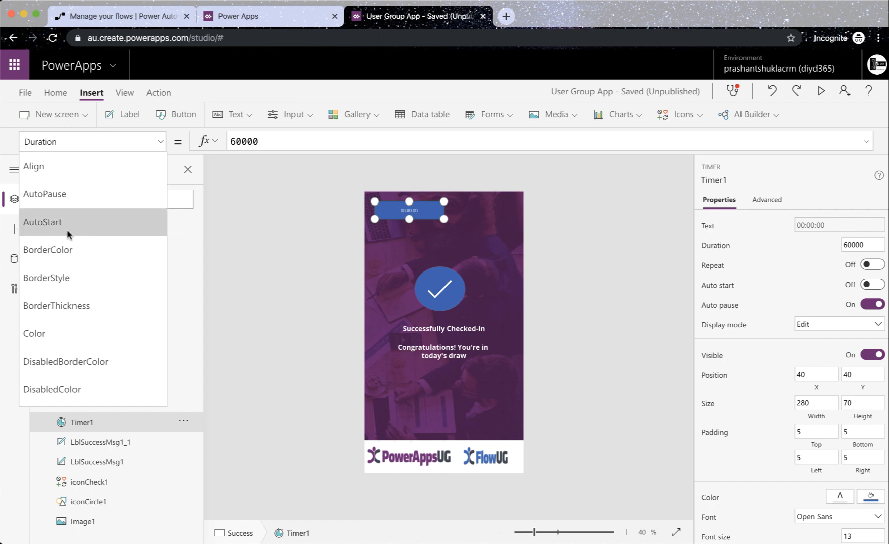
pyautogui.click(42, 221)
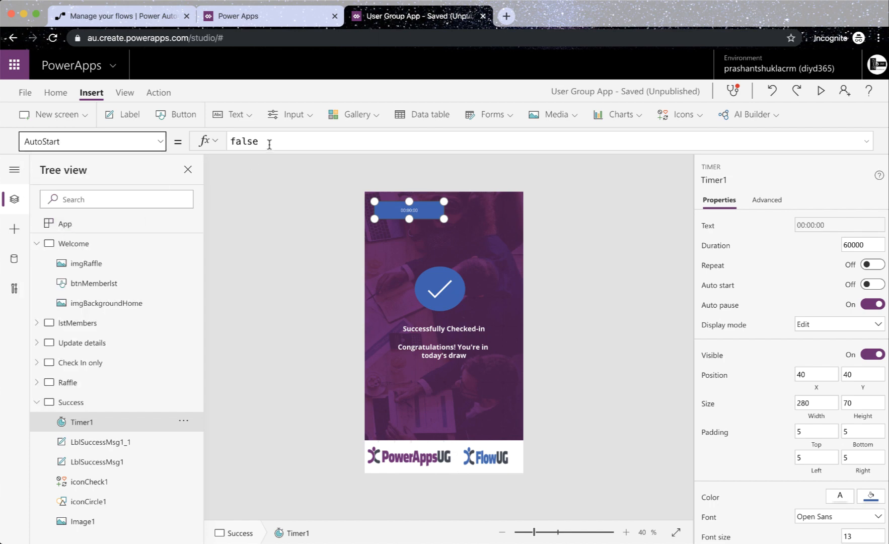
pyautogui.write('true')
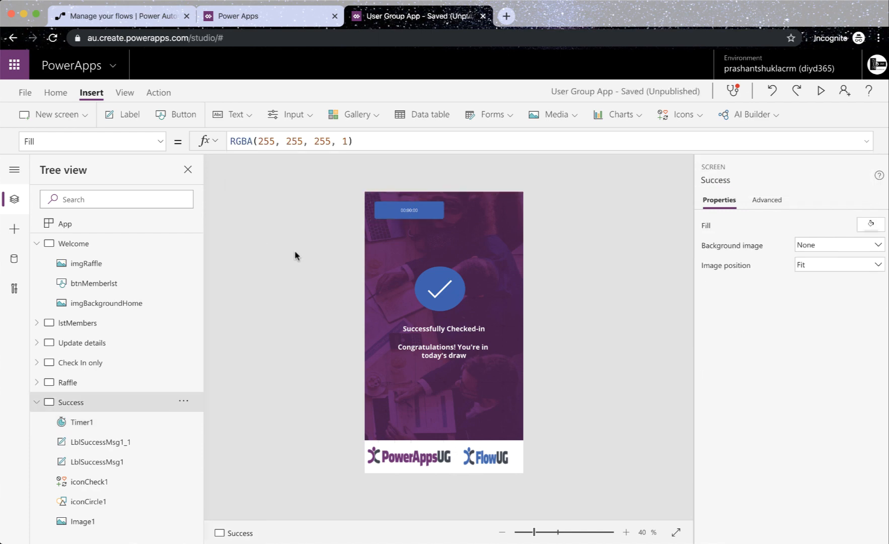
pyautogui.click(81, 422)
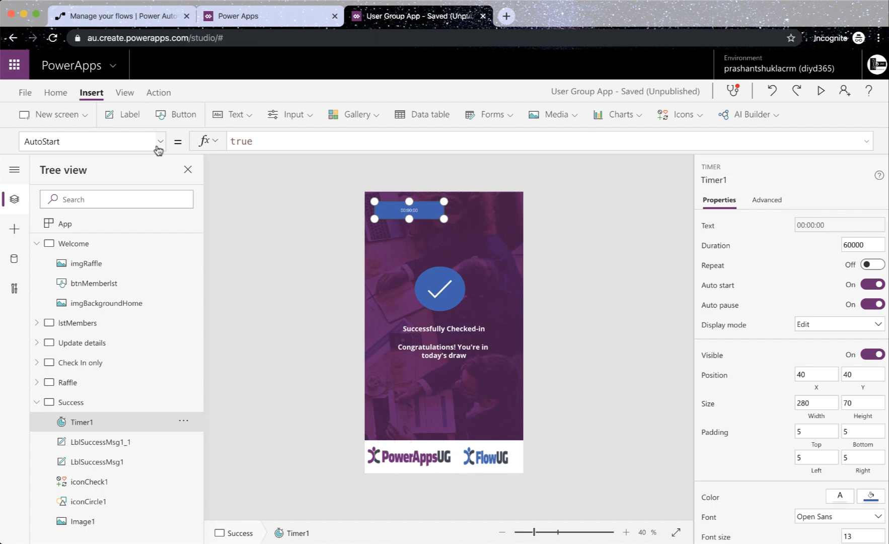
pyautogui.click(161, 141)
pyautogui.write('OnSelect')
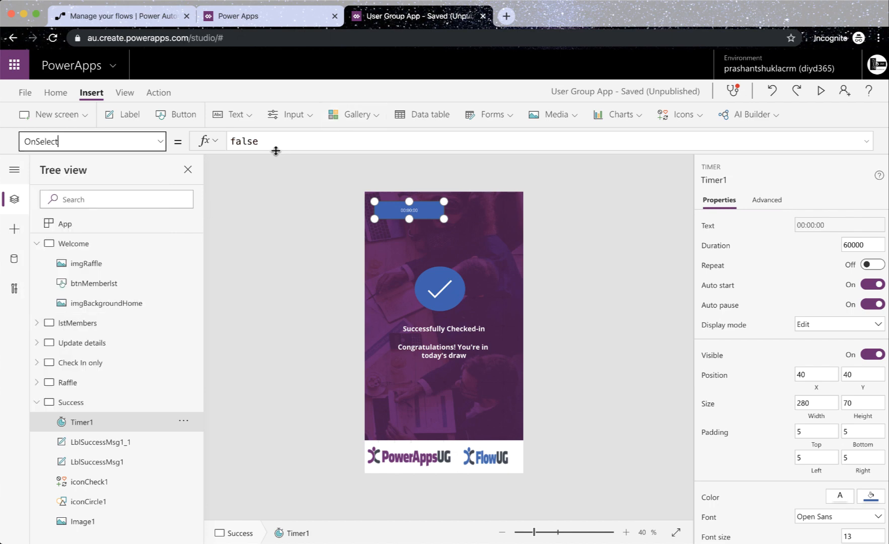
# Step: Set Timer1's OnTimerEnd property to Navigate(lstMembers)
pyautogui.click(161, 141)
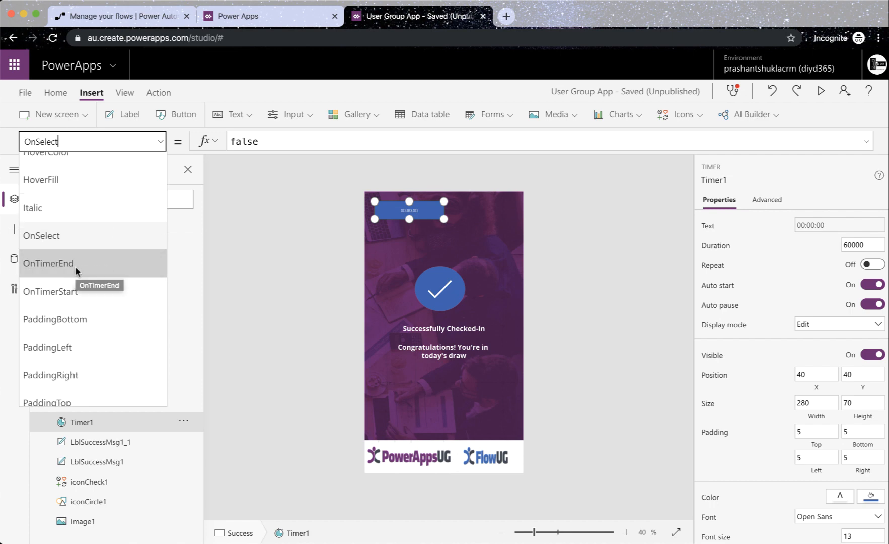
pyautogui.click(49, 263)
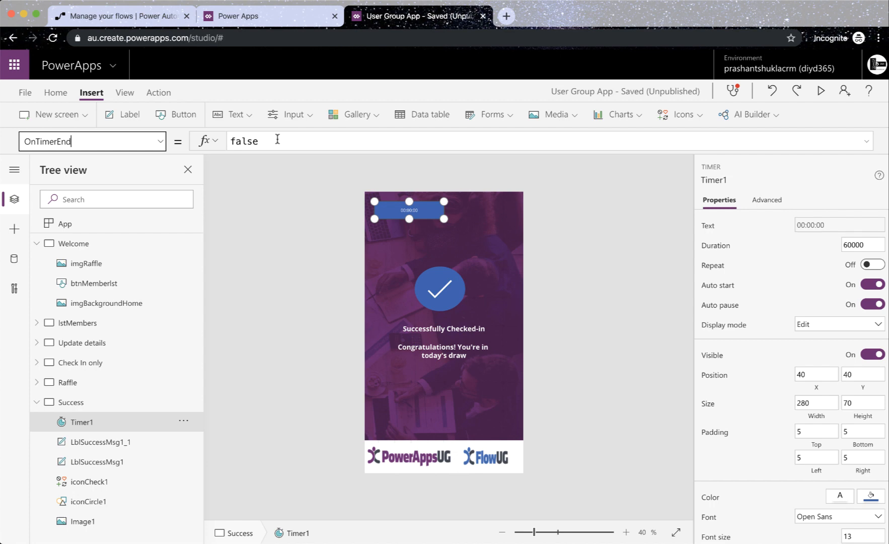
pyautogui.write('Nav')
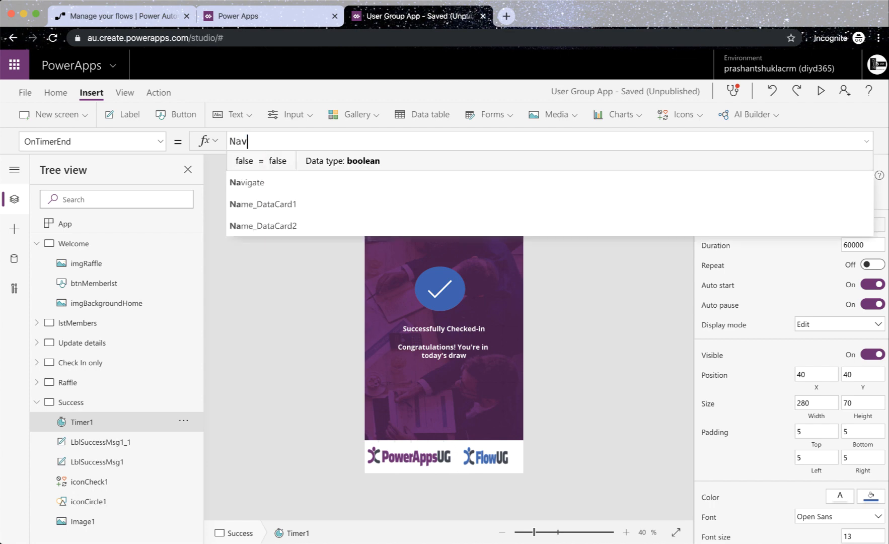
pyautogui.click(247, 182)
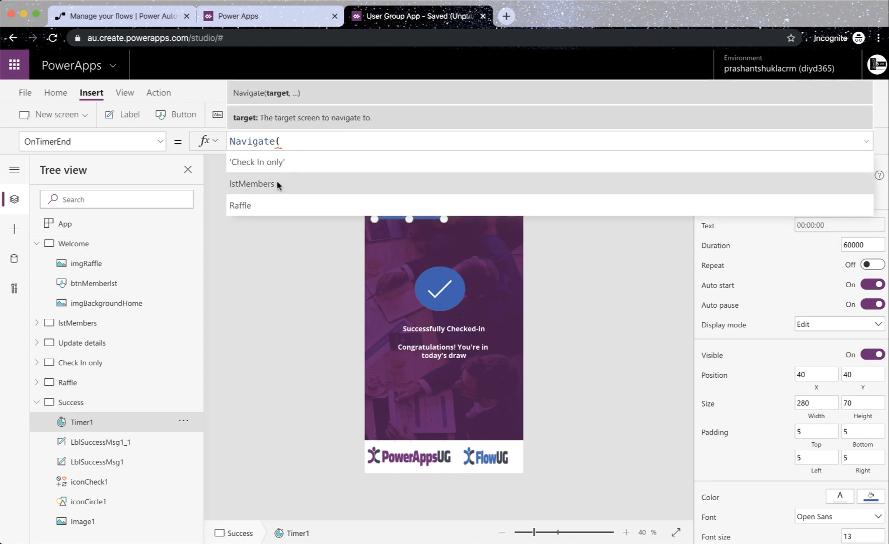
pyautogui.click(252, 184)
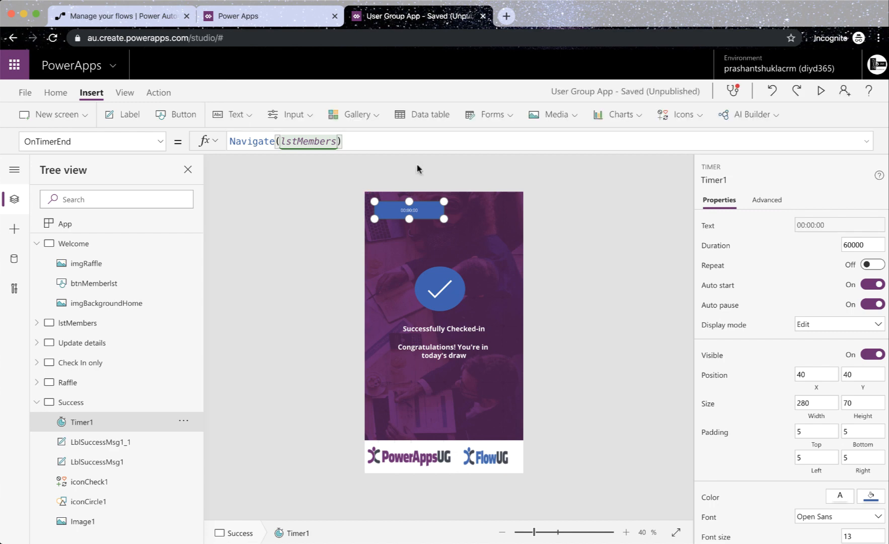
pyautogui.moveTo(434, 342)
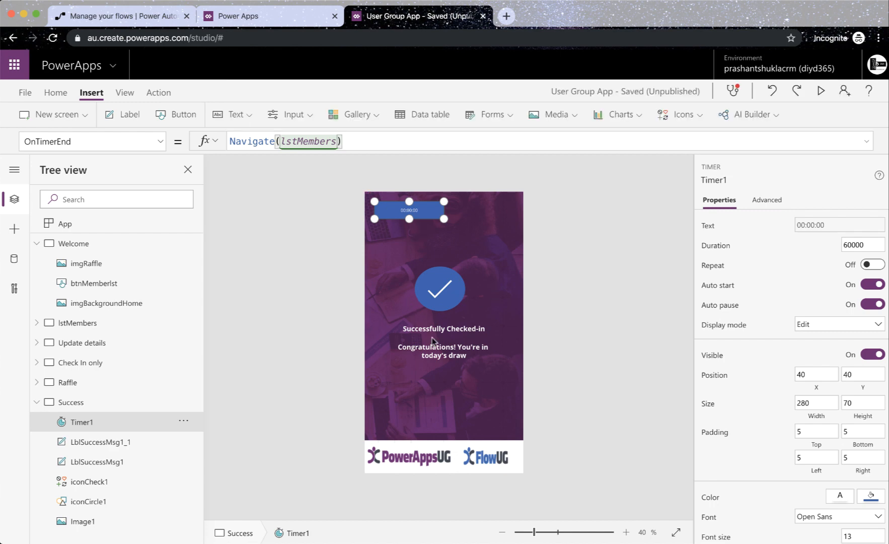
pyautogui.moveTo(480, 340)
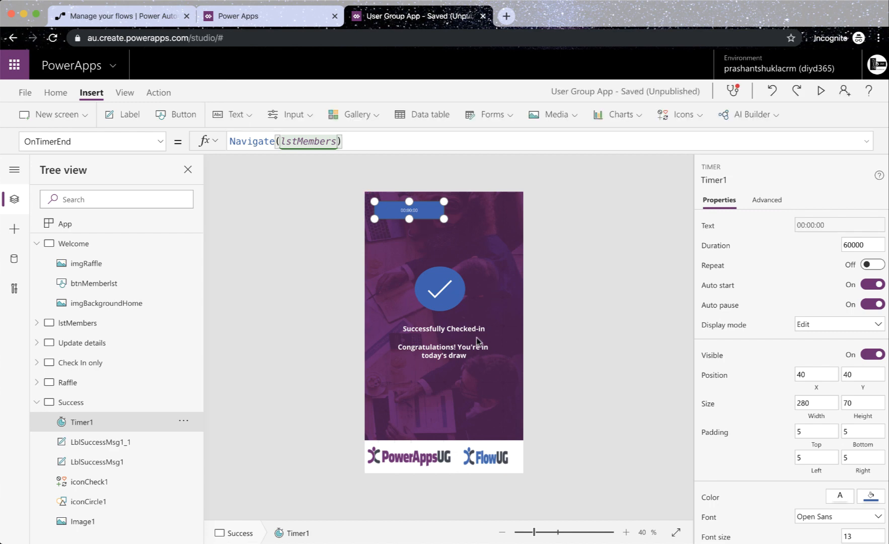
pyautogui.moveTo(234, 204)
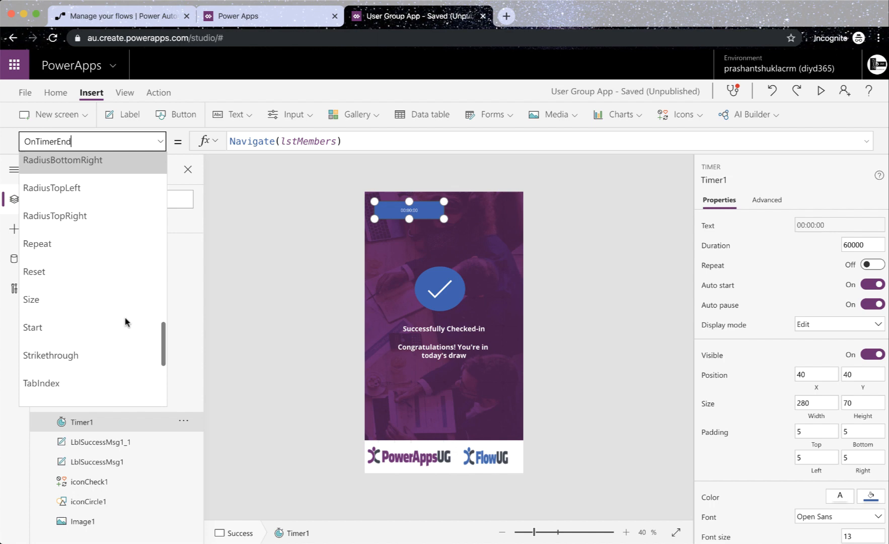
# Step: Change Timer1's Duration from 60000 to 3000
pyautogui.scroll(-3)
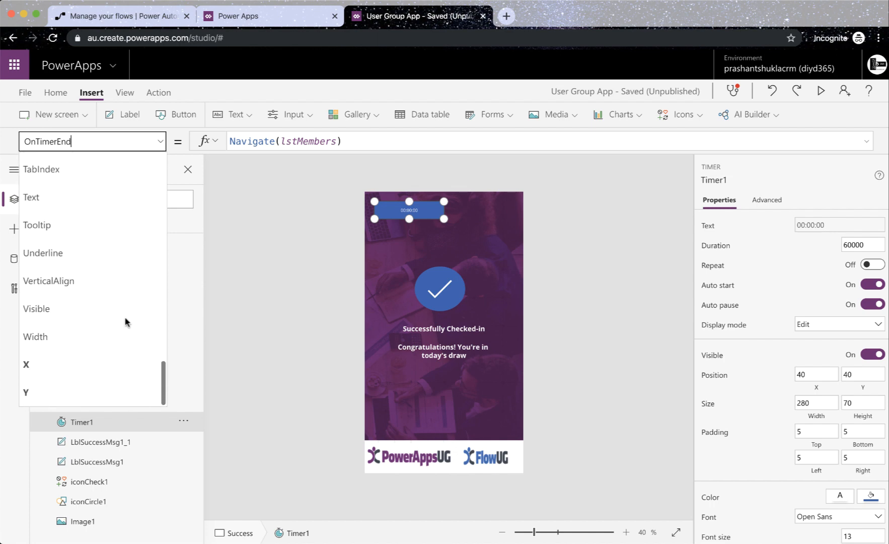
pyautogui.moveTo(131, 280)
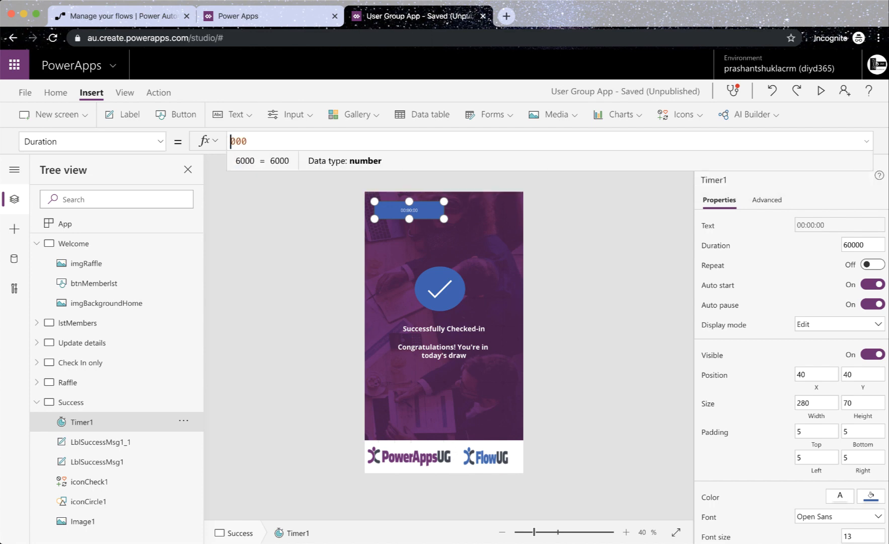
pyautogui.write('3000')
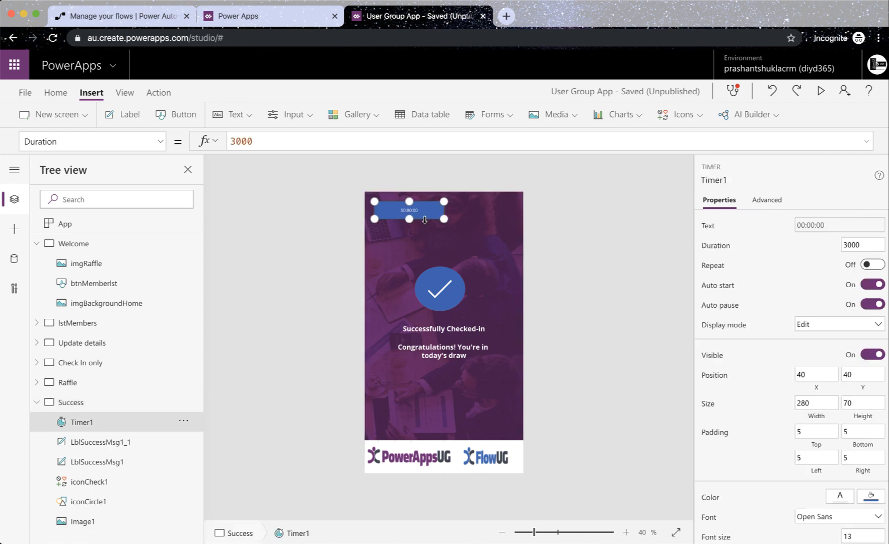
pyautogui.click(91, 141)
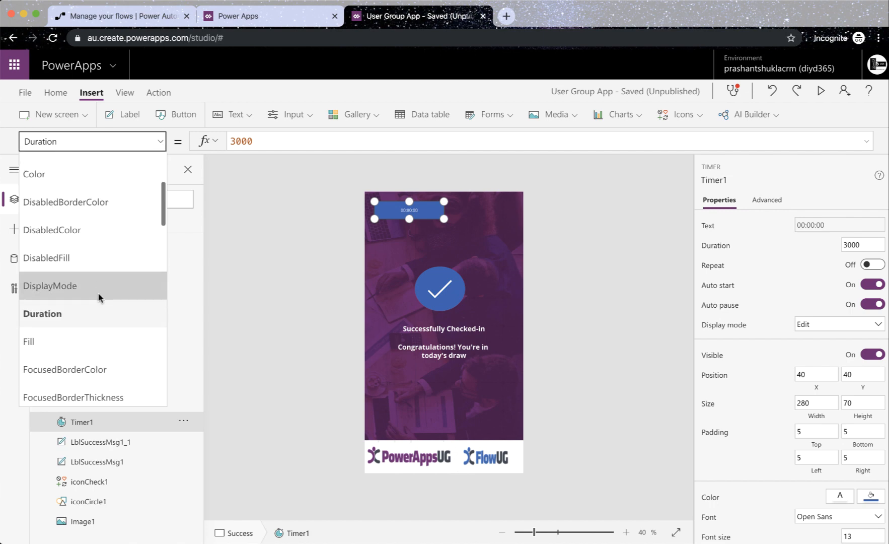
# Step: Set Timer1's Visible property to false, then reopen the lstMembers screen
pyautogui.scroll(-3)
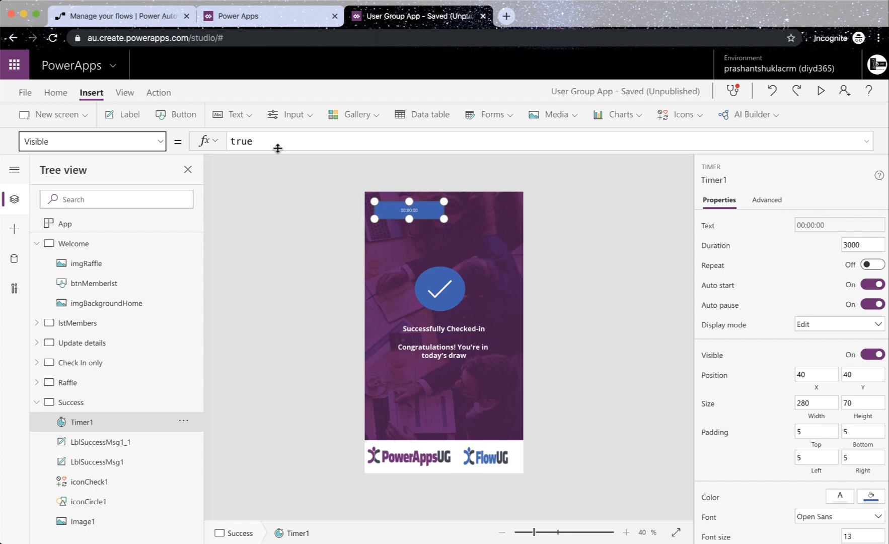
pyautogui.write('fals')
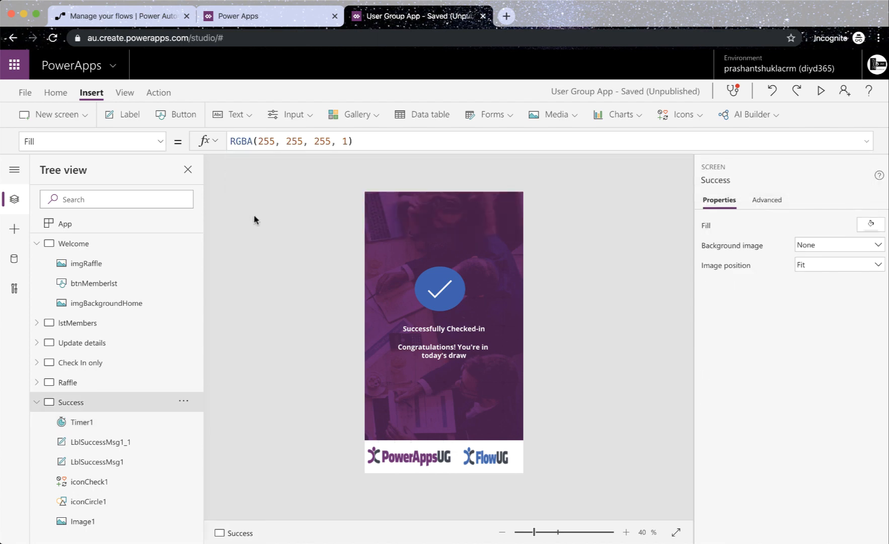
pyautogui.click(82, 522)
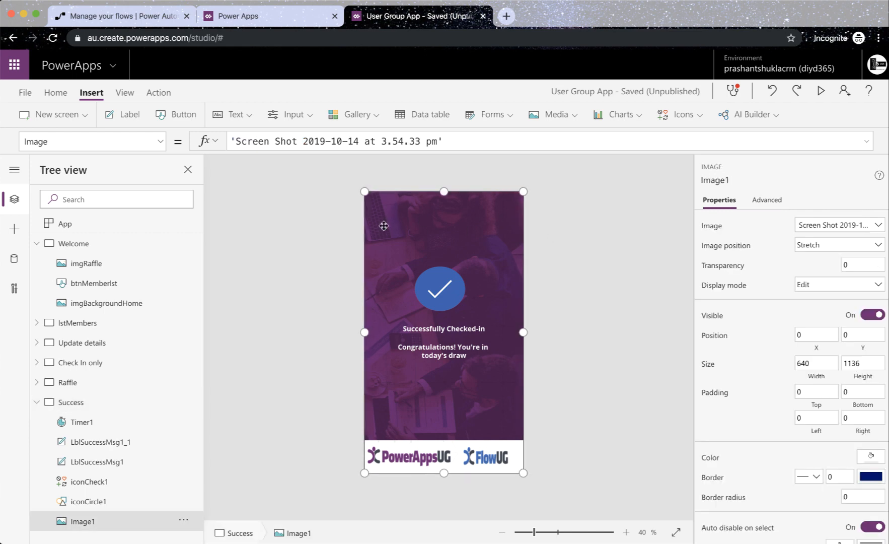
pyautogui.click(70, 404)
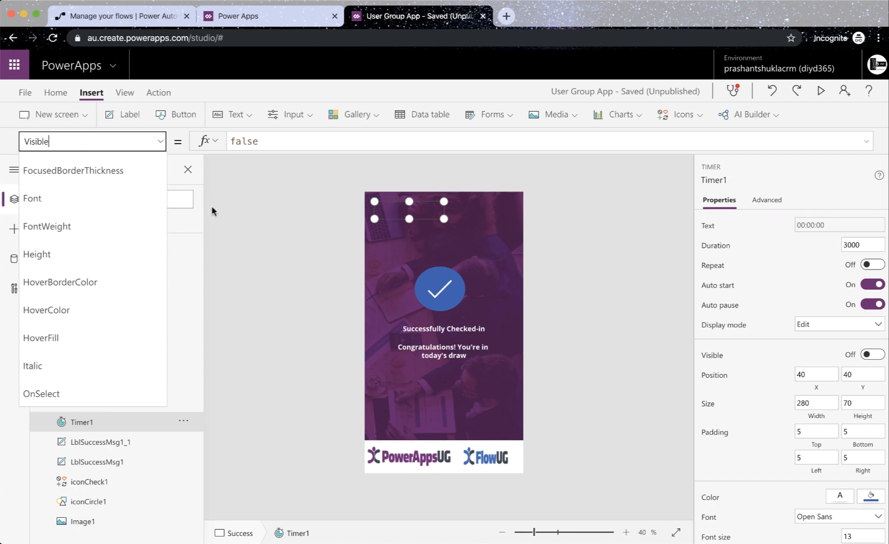
pyautogui.moveTo(288, 226)
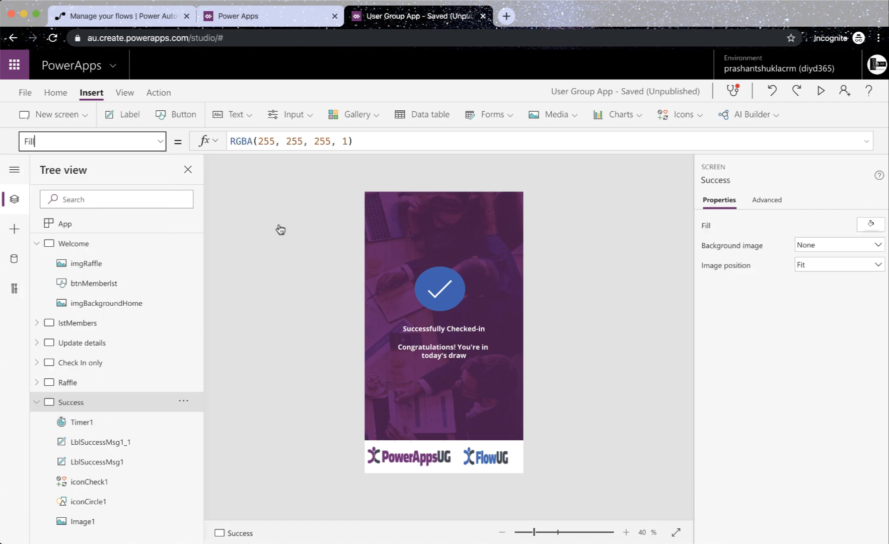
pyautogui.click(77, 325)
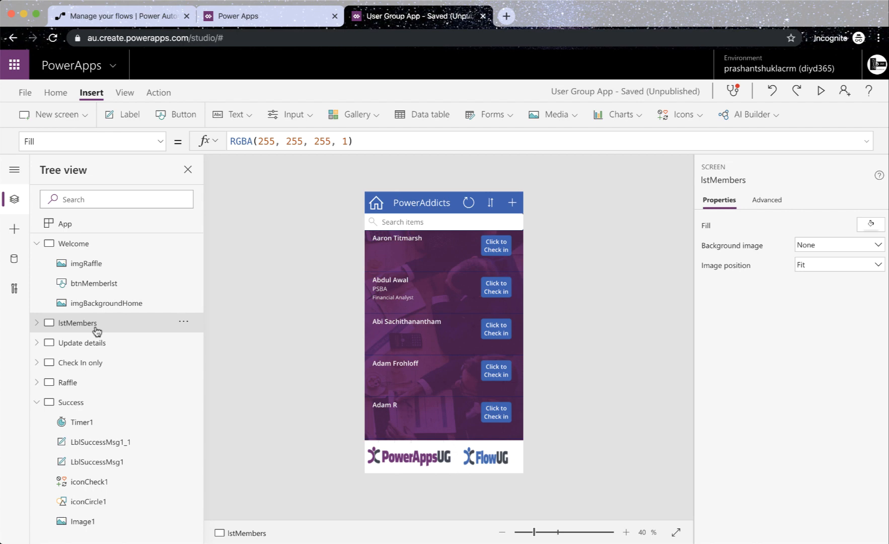
pyautogui.moveTo(531, 284)
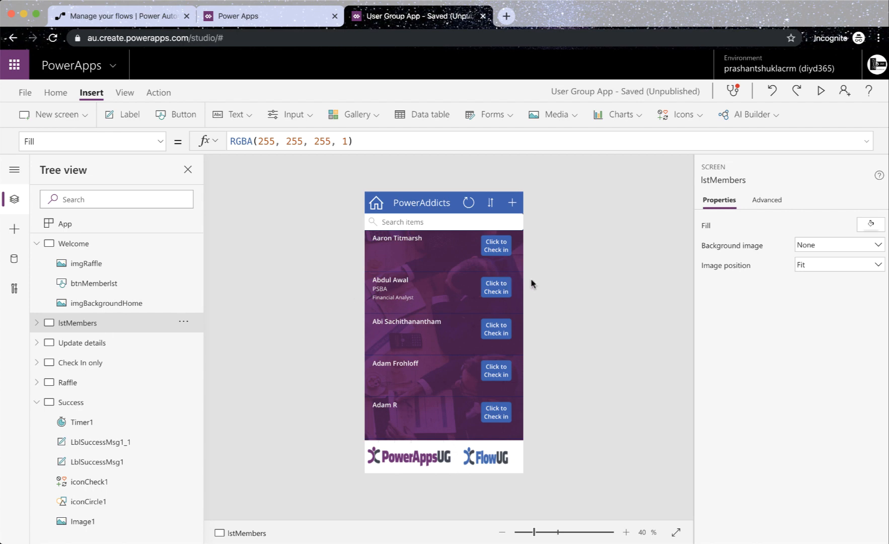
# Step: Preview the app and check in the first member, watching Success return to the list
pyautogui.click(820, 91)
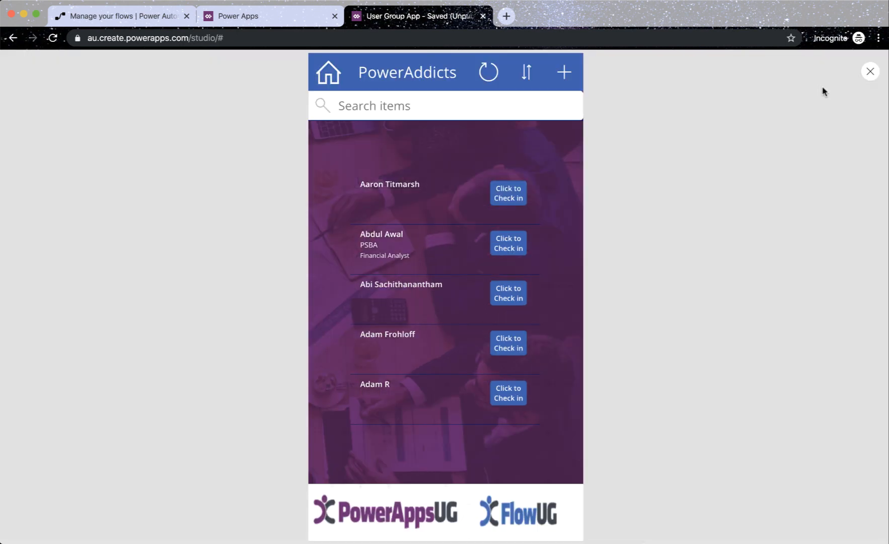
pyautogui.scroll(-3)
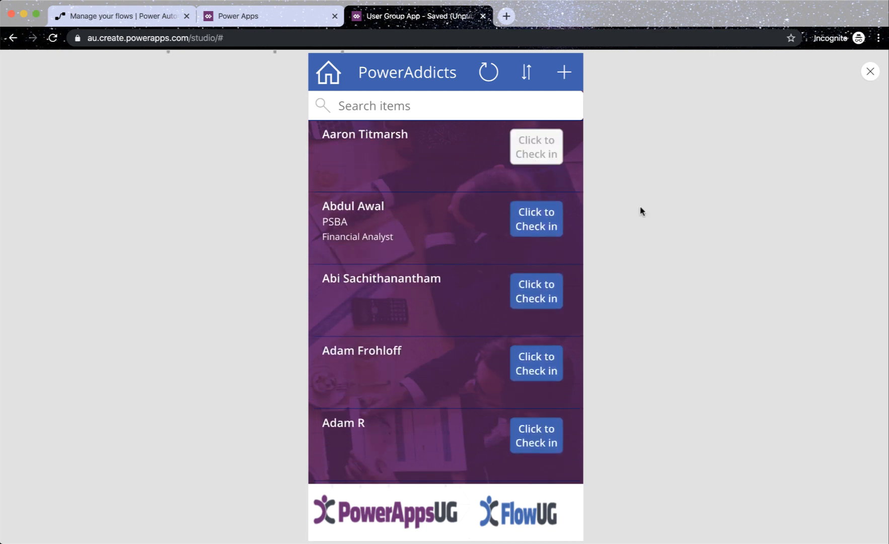
pyautogui.click(535, 146)
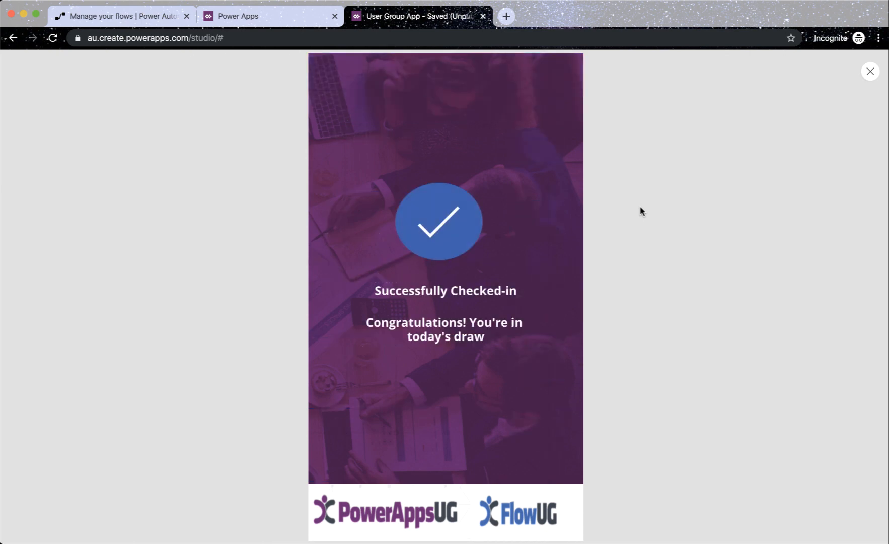
pyautogui.moveTo(547, 262)
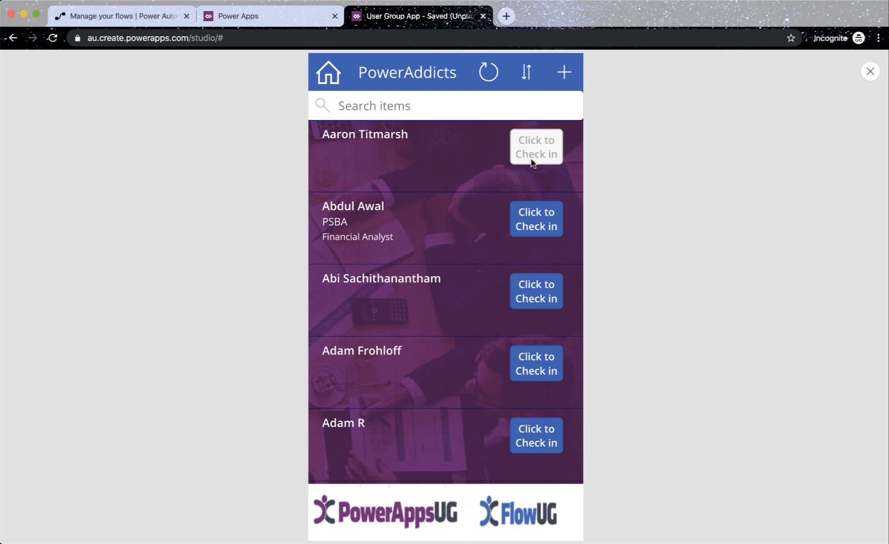
pyautogui.click(536, 146)
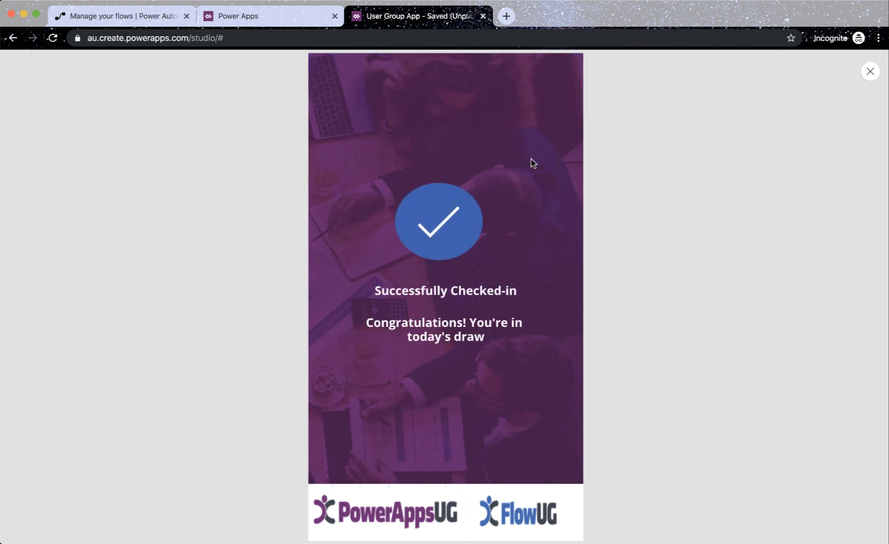